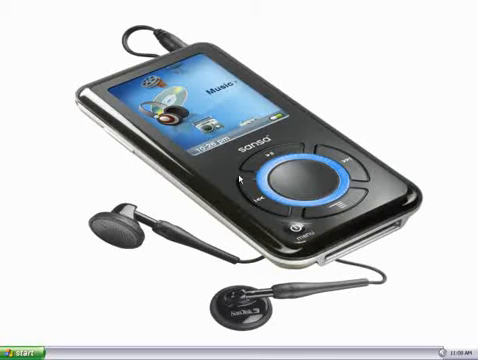
Launch Napster from the Start menu's All Programs list.
click(22, 352)
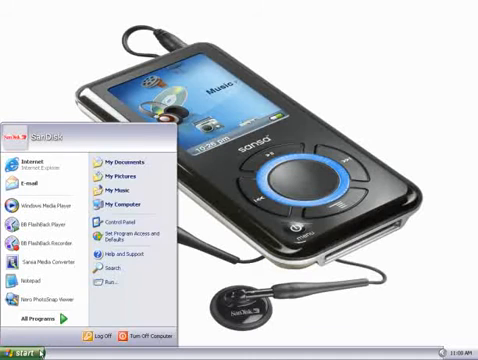
click(40, 327)
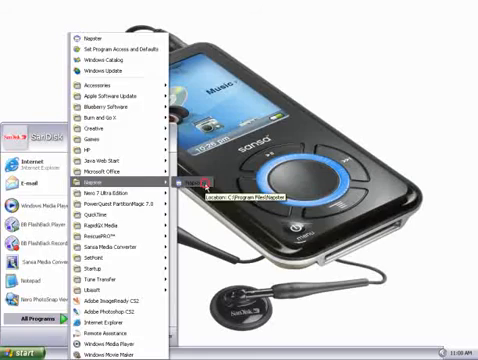
click(174, 182)
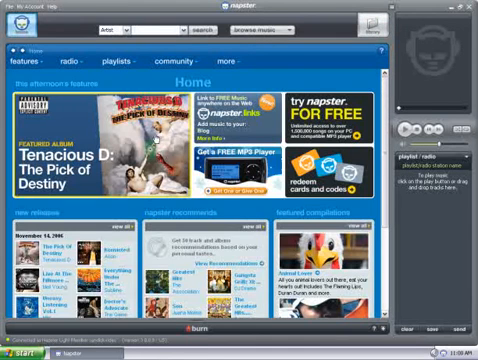
Start Import Tracks to My Library and browse into My Documents toward good music.
click(26, 8)
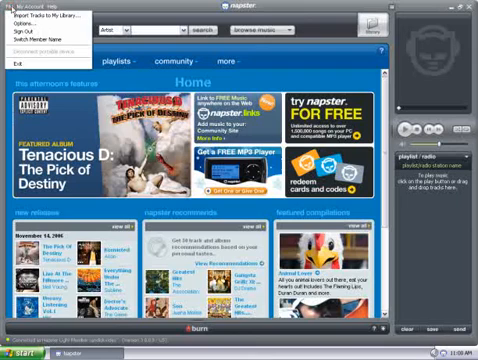
click(37, 15)
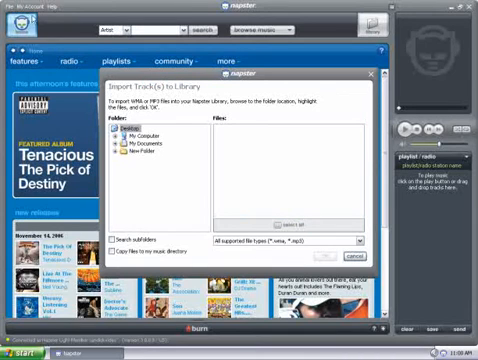
click(120, 138)
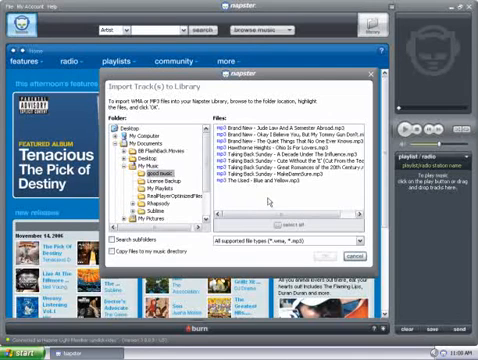
mouse_move(270, 203)
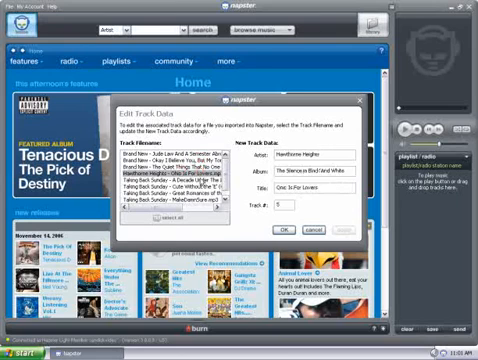
Review an imported track's Artist, Album, Title and Track # data.
click(180, 180)
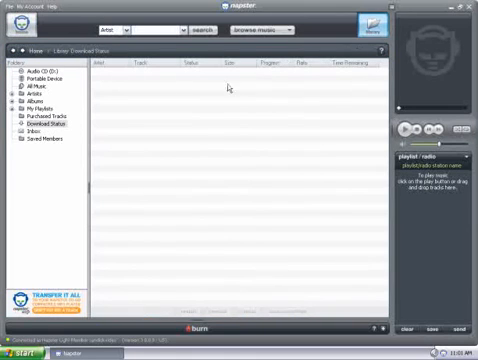
mouse_move(80, 92)
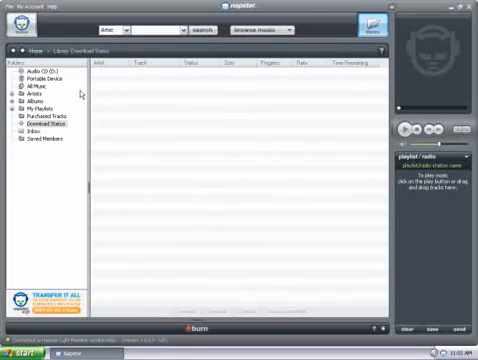
Select All Music in the Folders pane to list every imported track.
click(27, 85)
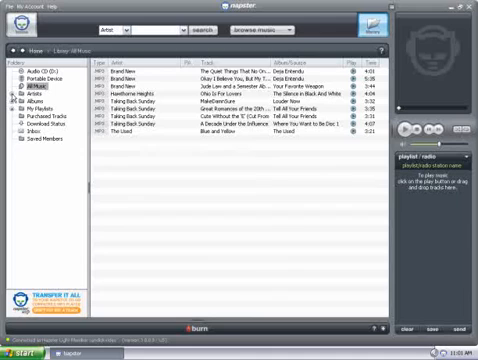
Expand Artists to show Brand New, Hawthorne Heights, Taking Back Sunday and The Used.
click(11, 94)
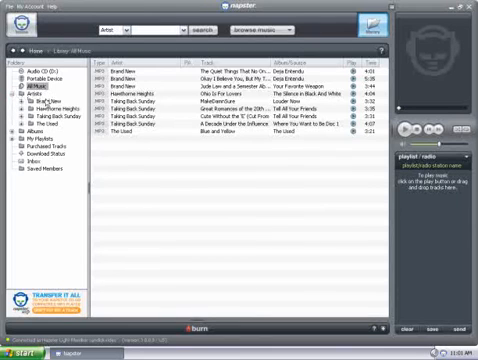